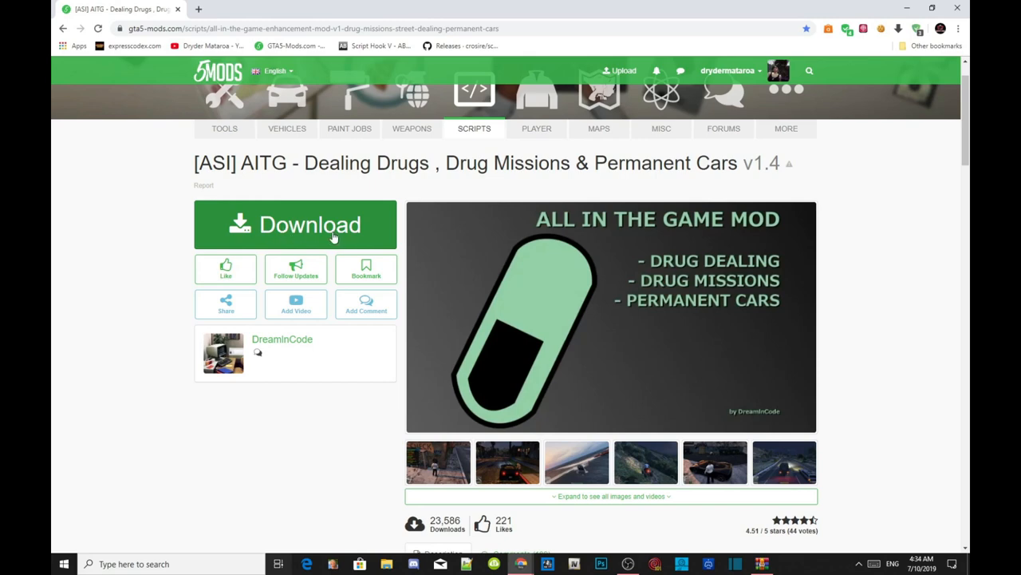
mouse_move(332, 236)
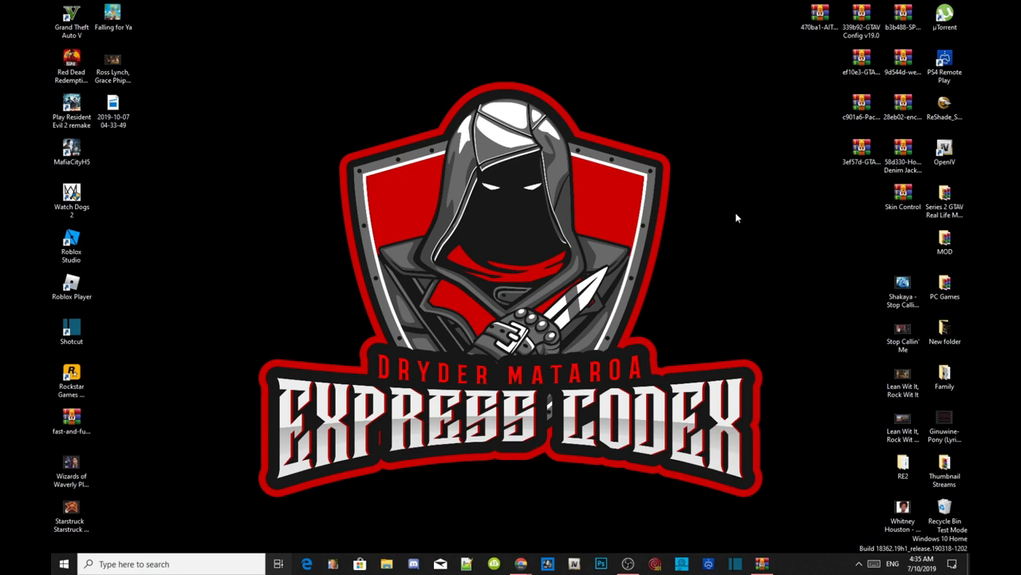
mouse_move(514, 106)
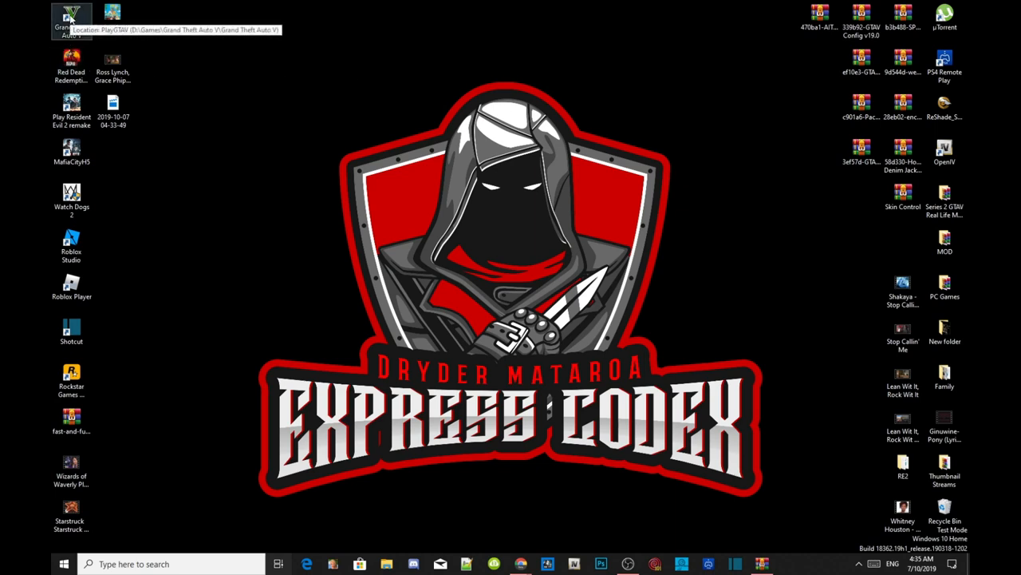
Step: Open the GTA V game folder and copy in aitg_data, AITG.asi and the aitg files
right_click(72, 17)
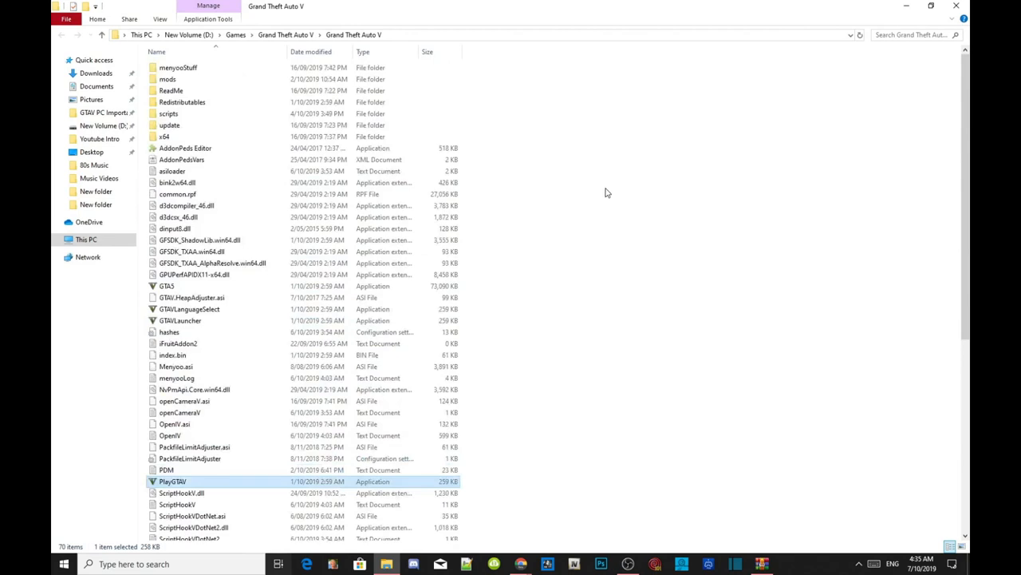
scroll("down", 3)
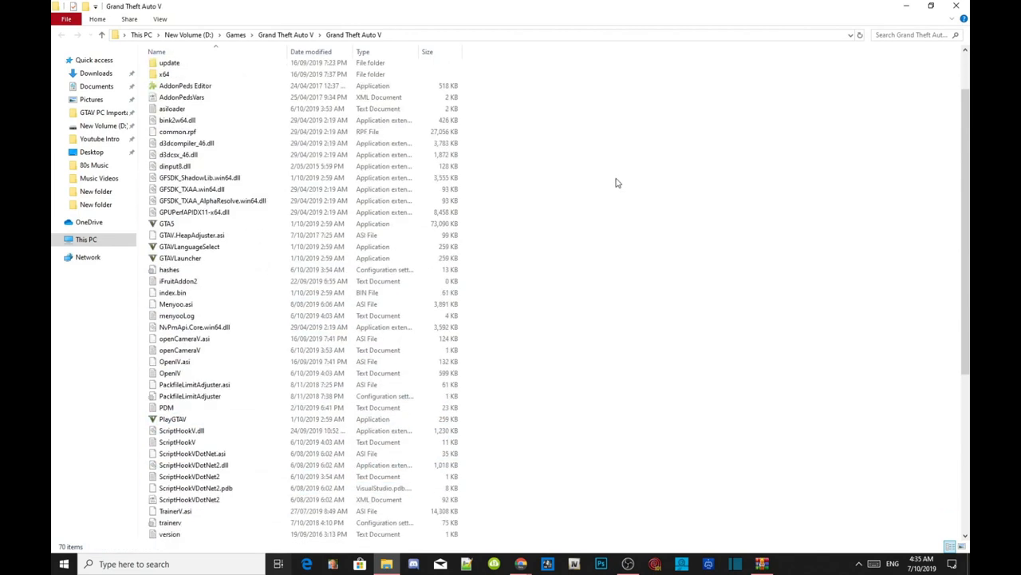
scroll("down", 3)
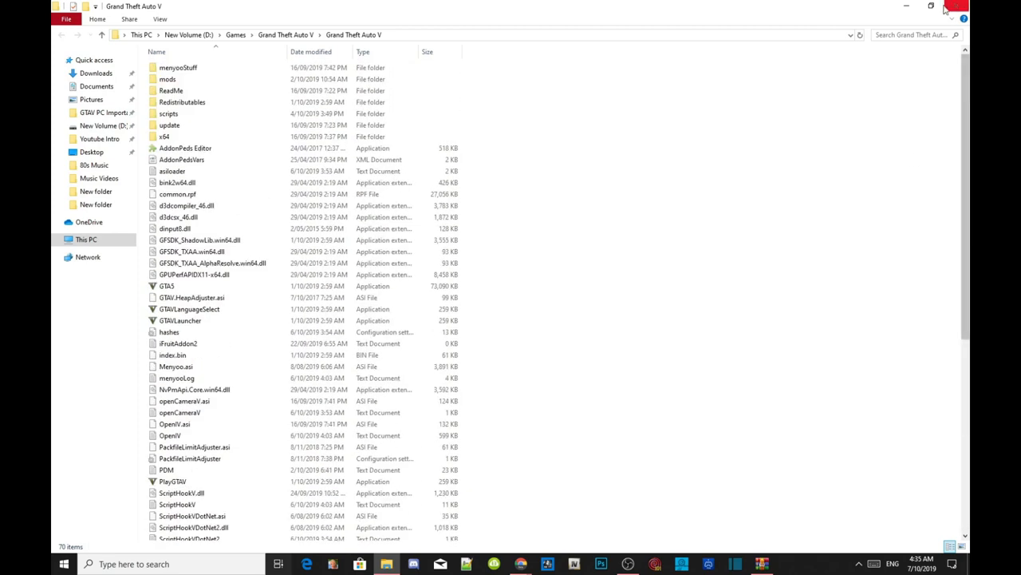
left_click(930, 7)
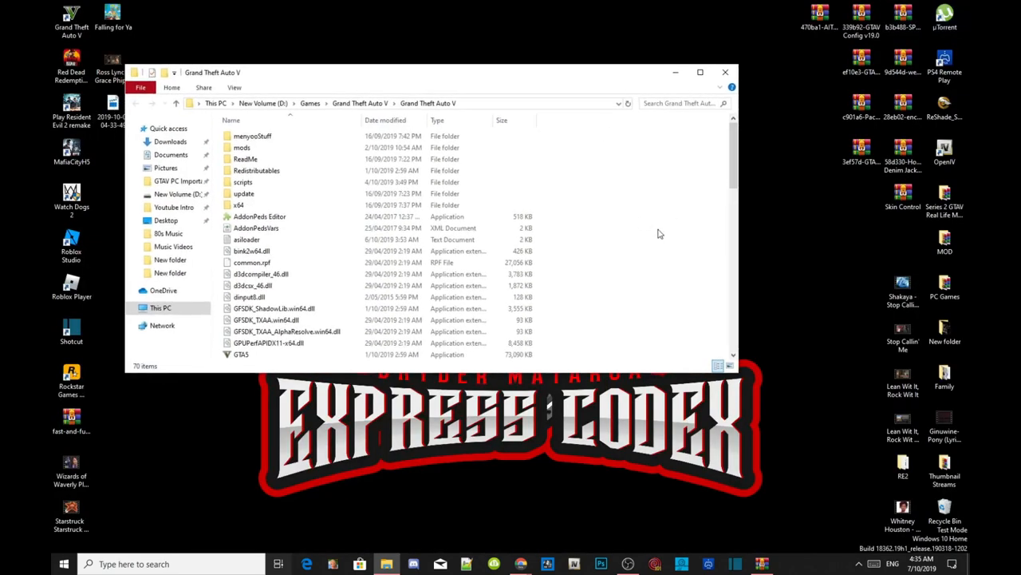
scroll("down", 3)
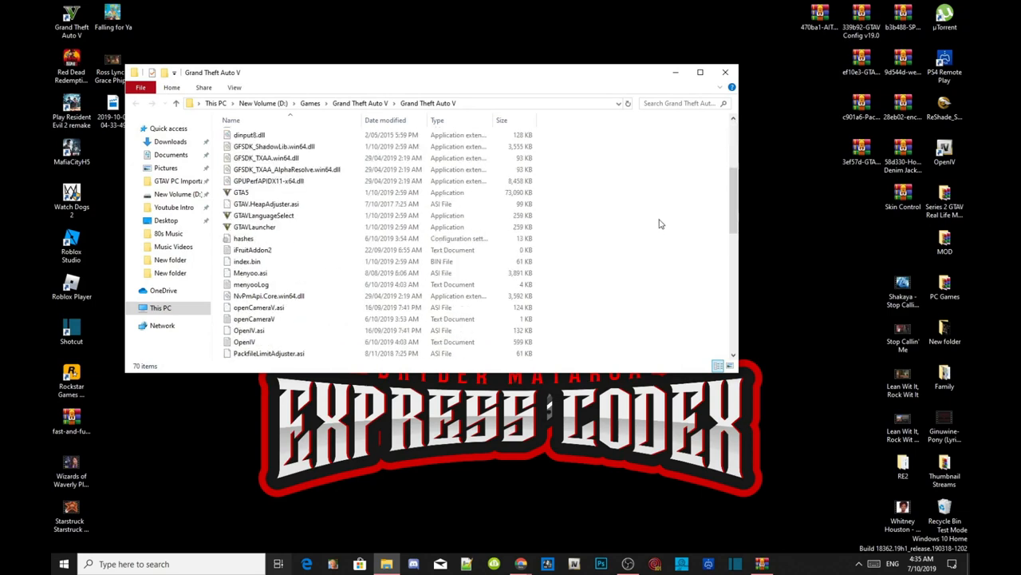
scroll("down", 3)
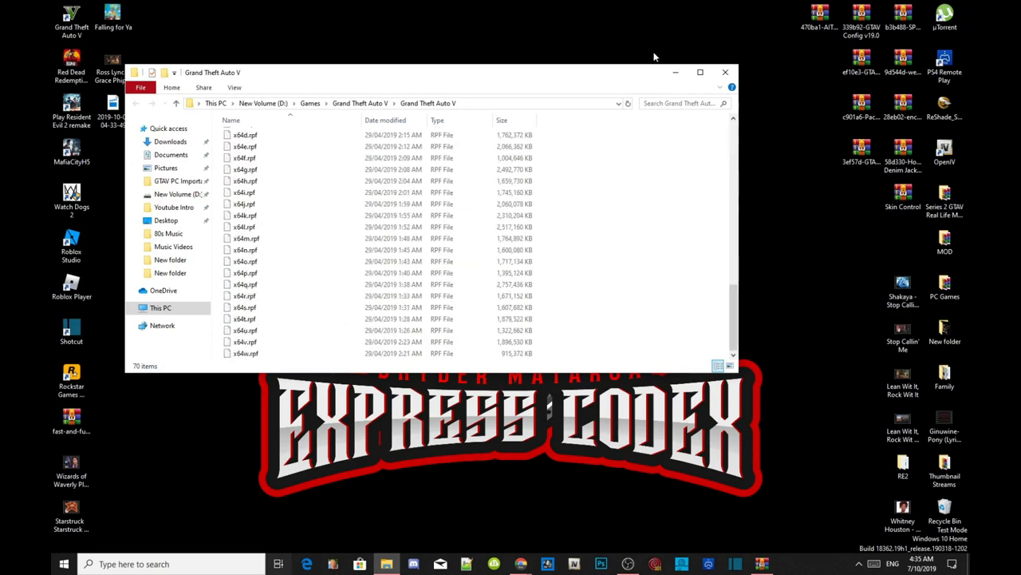
left_click_drag(654, 72, 606, 76)
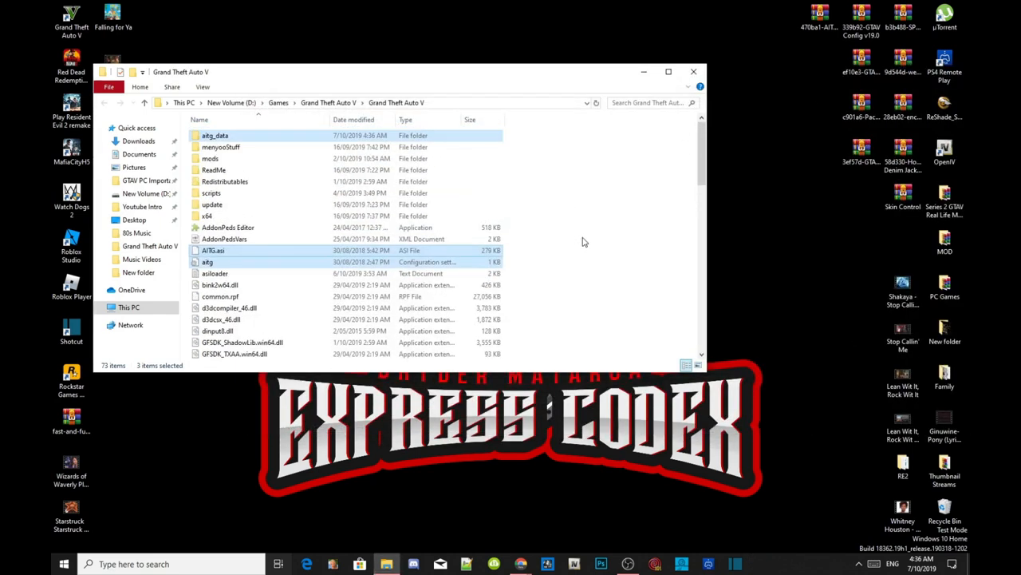
Step: Refresh the game folder listing and the desktop
right_click(583, 242)
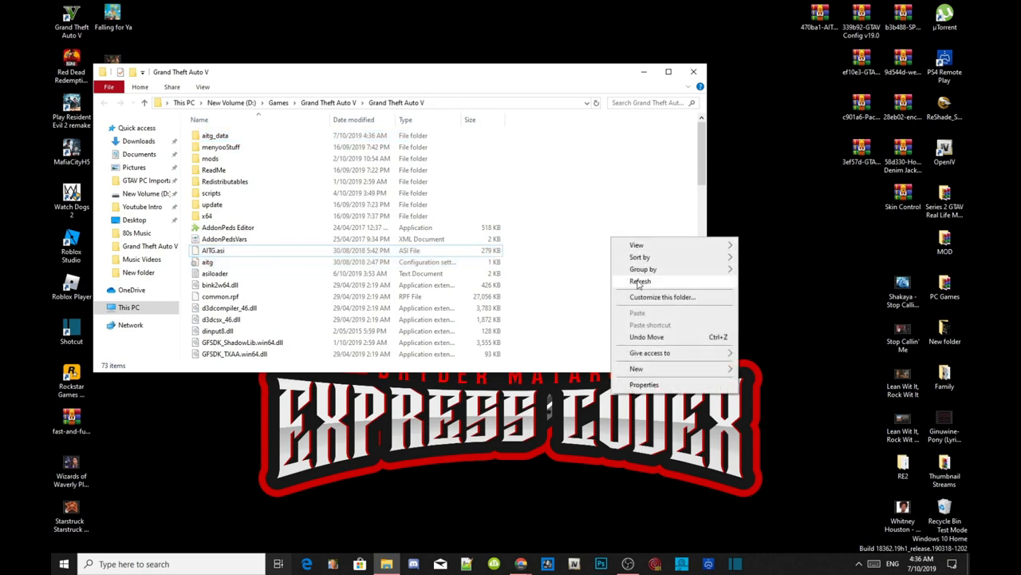
left_click(693, 71)
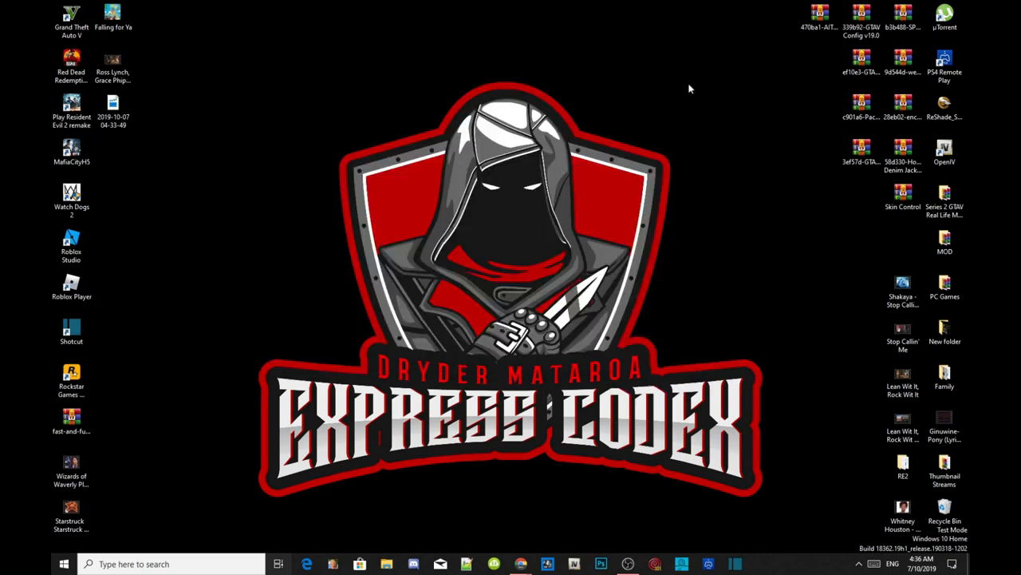
mouse_move(379, 31)
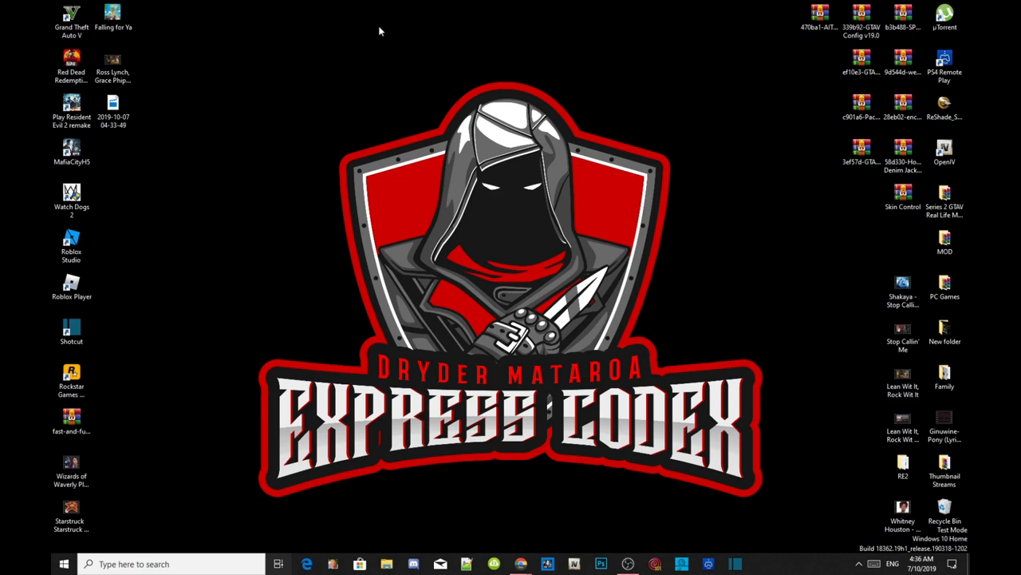
right_click(379, 30)
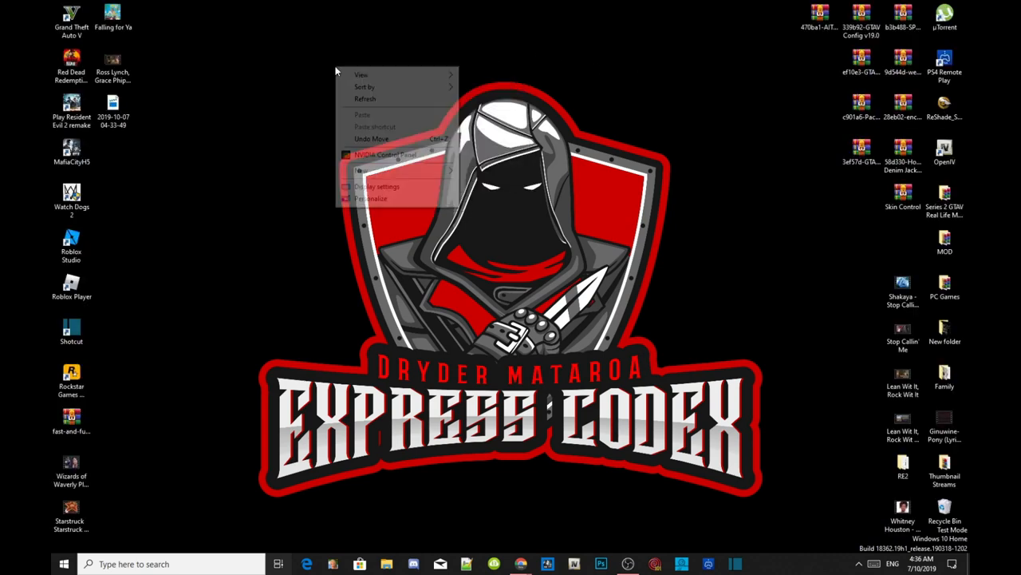
left_click(782, 545)
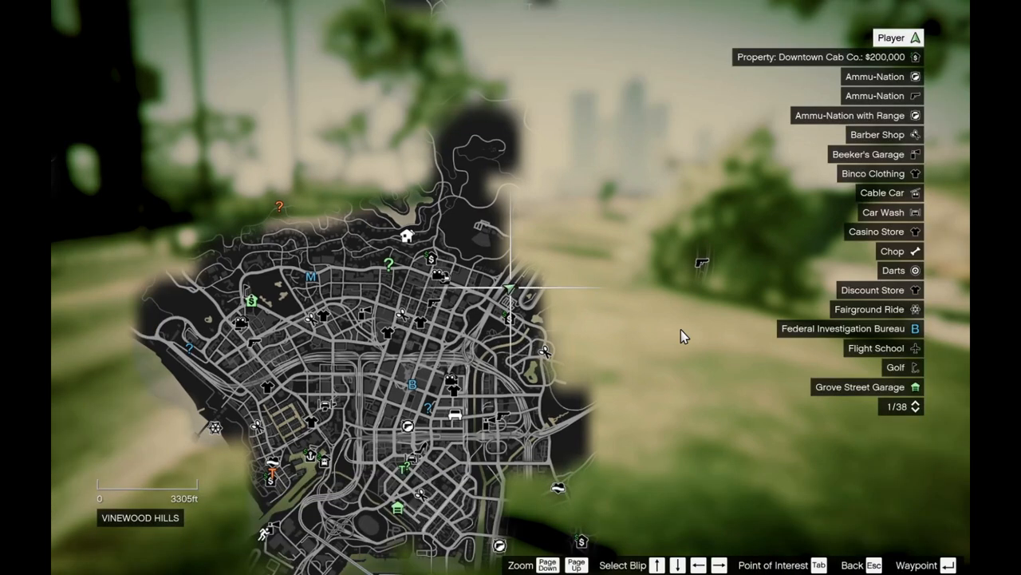
mouse_move(403, 374)
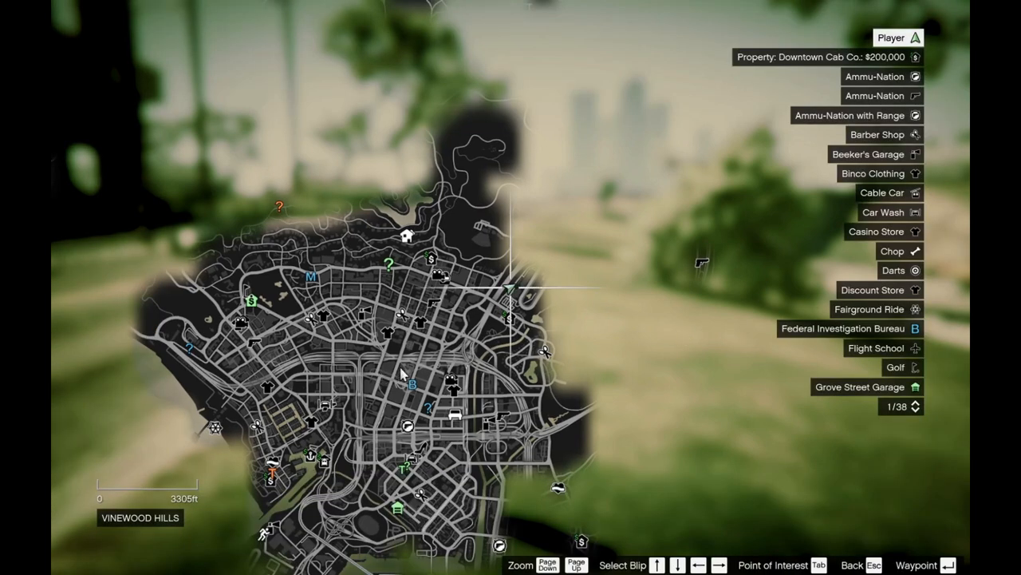
mouse_move(349, 407)
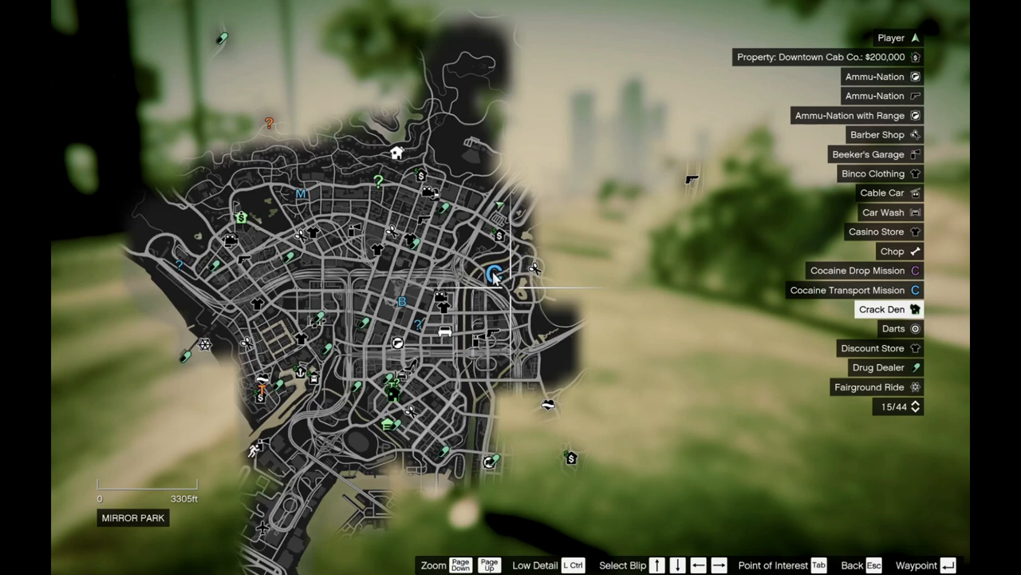
mouse_move(494, 276)
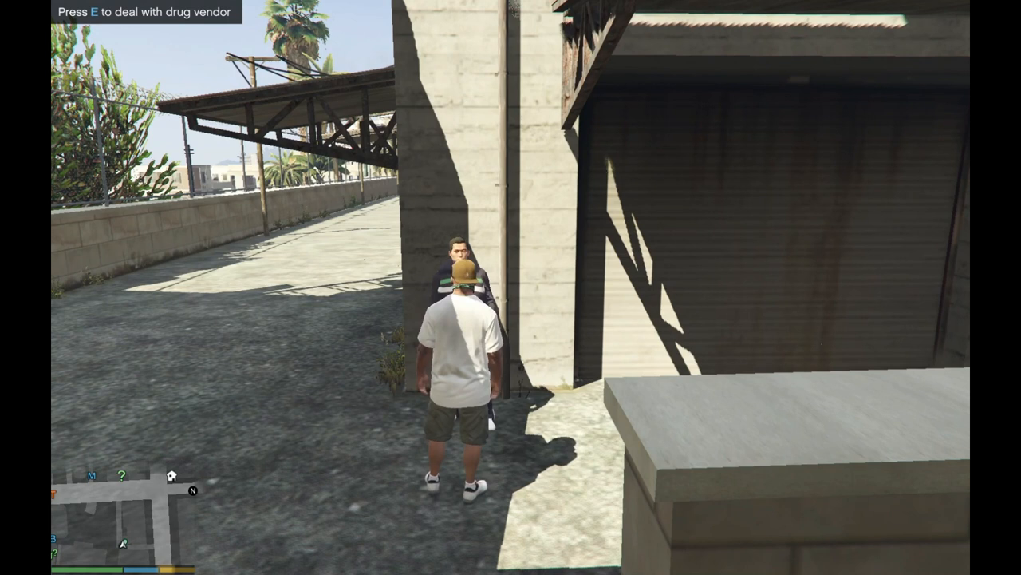
Step: Complete the deal with the drug vendor
key("e")
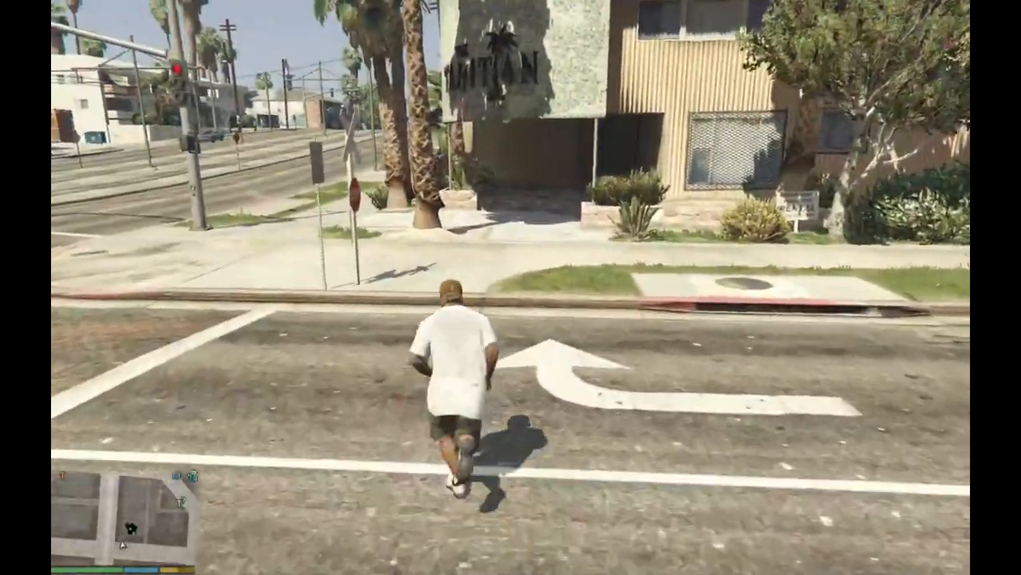
Step: Walk to door 6, buy the Crack Den for $100,000, and go inside
key("w")
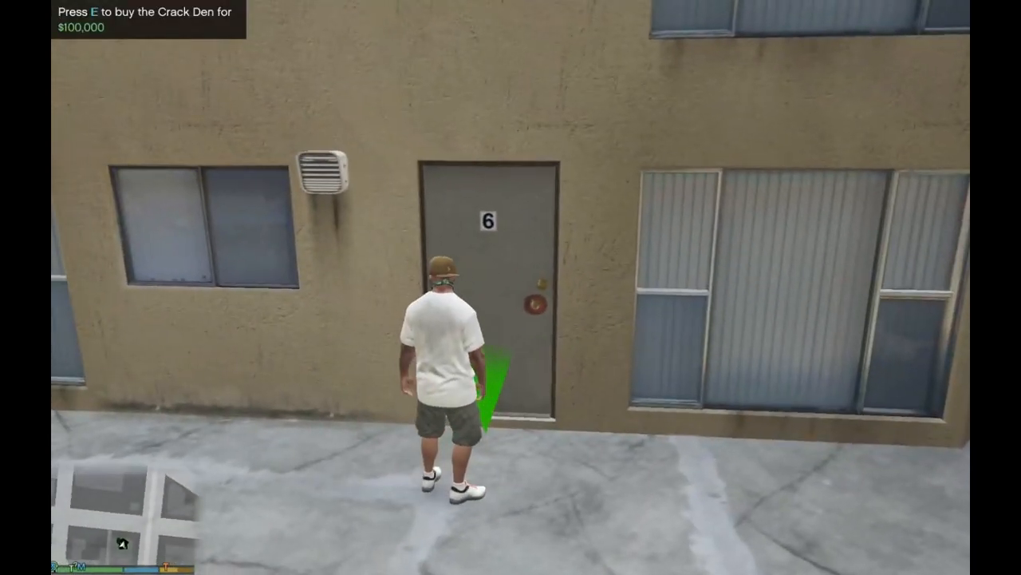
key("e")
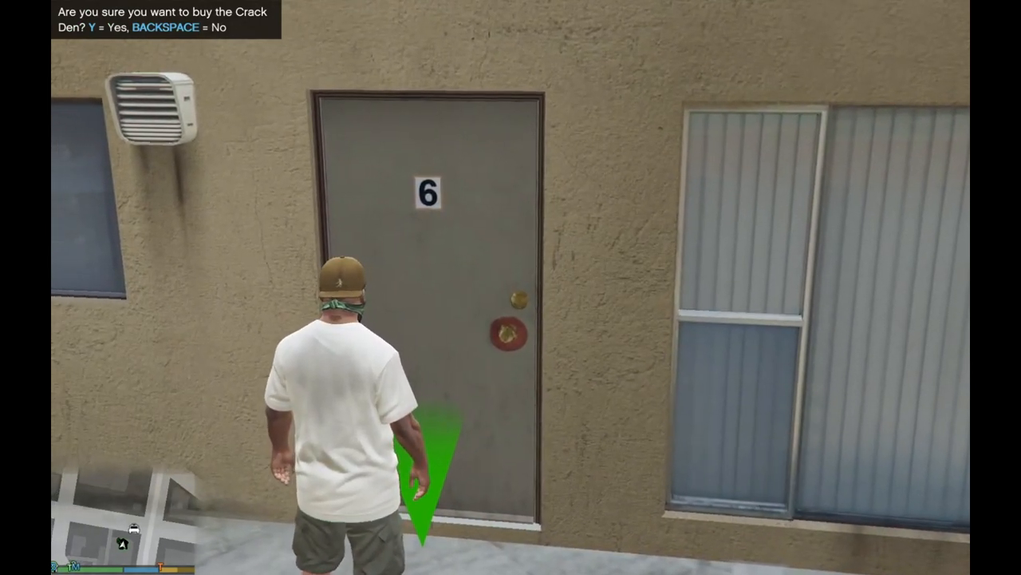
key("y")
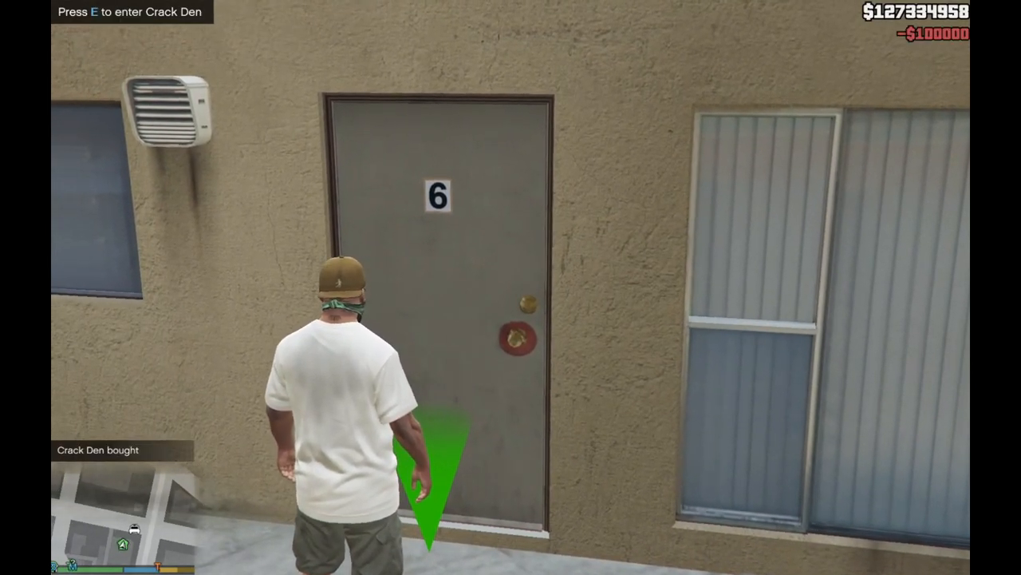
key("e")
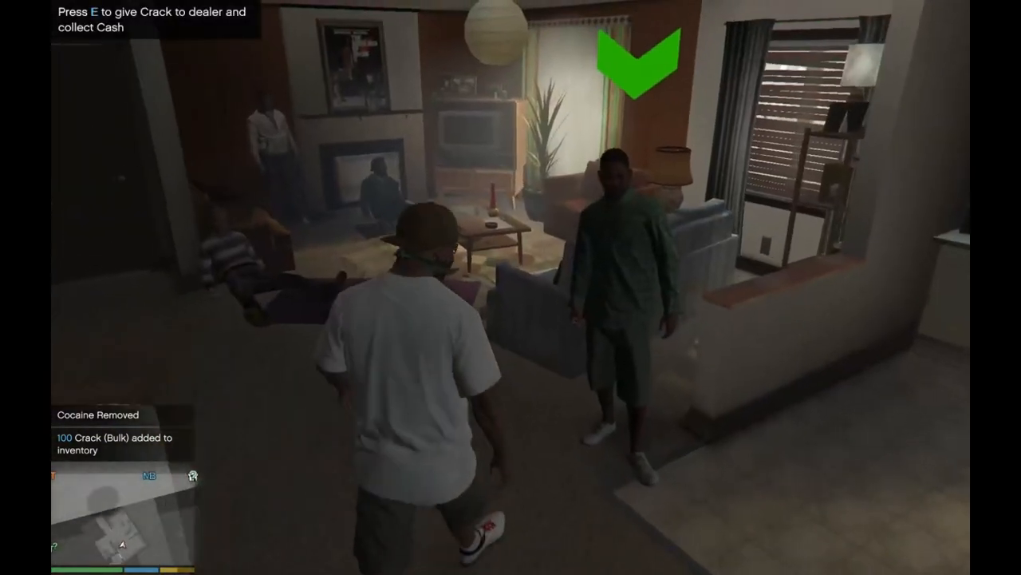
Step: Hand the bulk crack to the dealer and collect the cash
key("e")
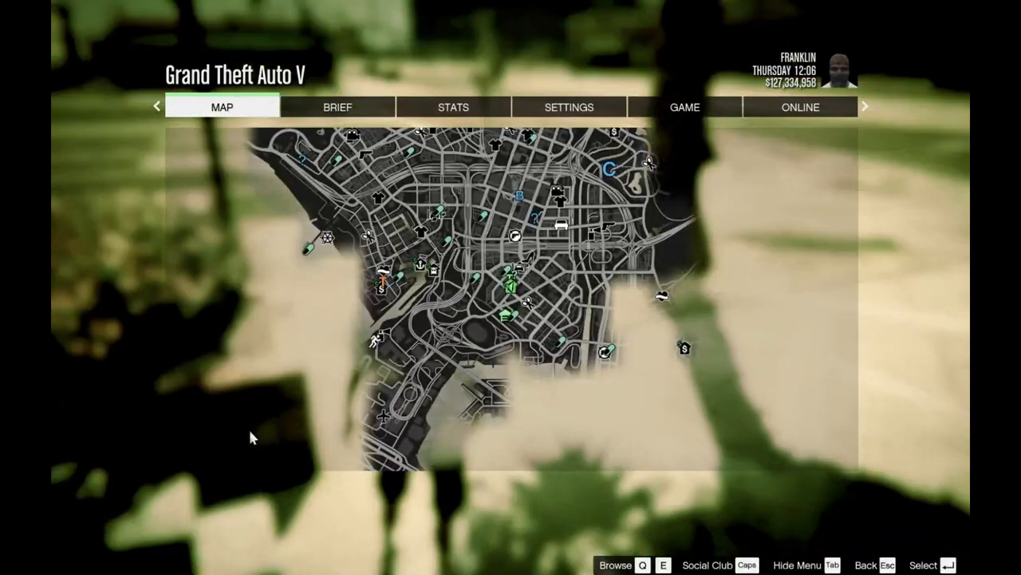
mouse_move(232, 322)
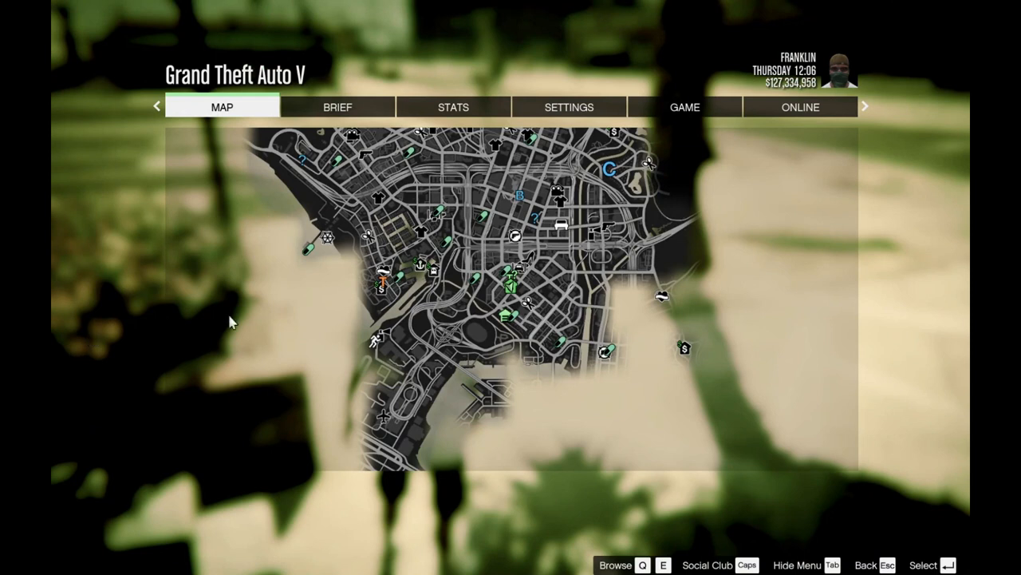